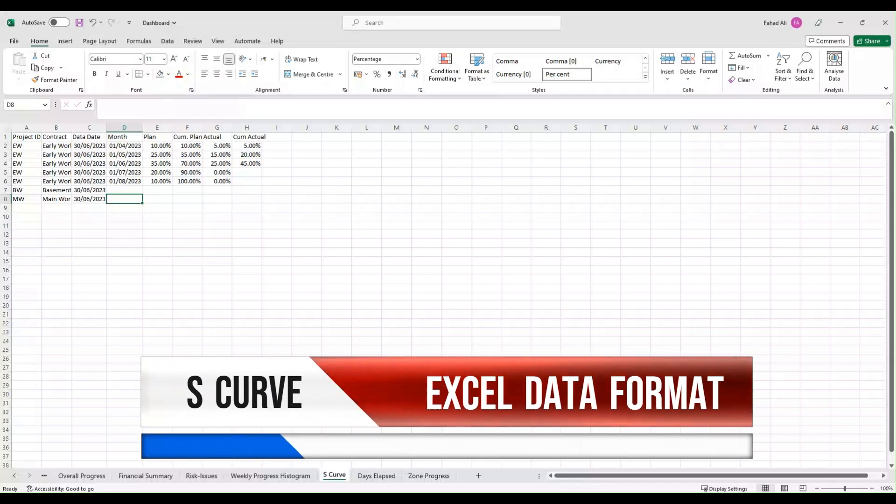
mouse_move(690, 329)
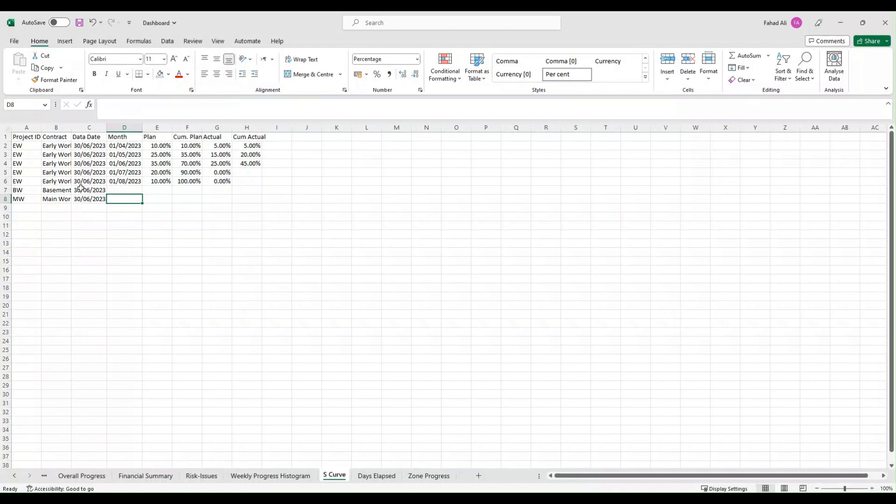
mouse_move(132, 225)
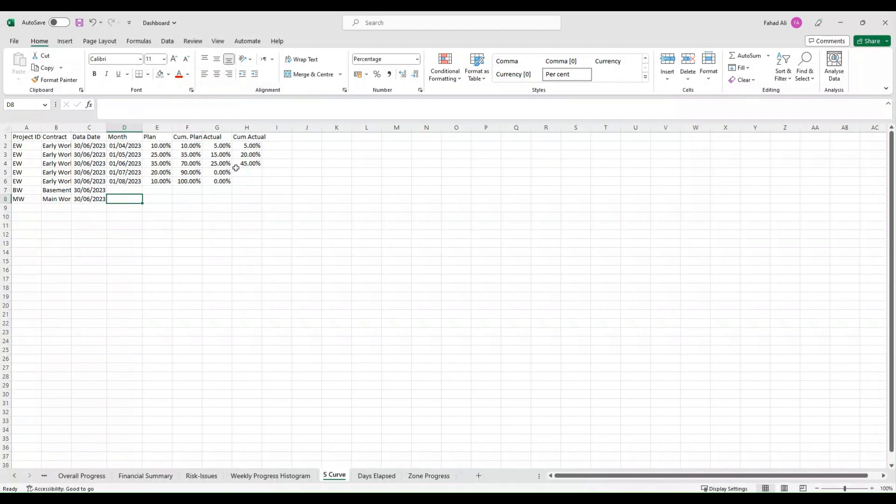
mouse_move(257, 201)
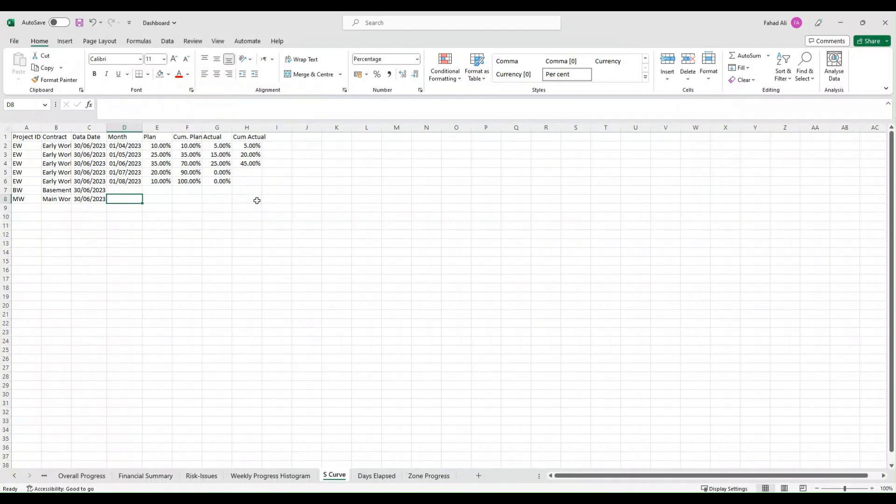
left_click_drag(186, 137, 247, 199)
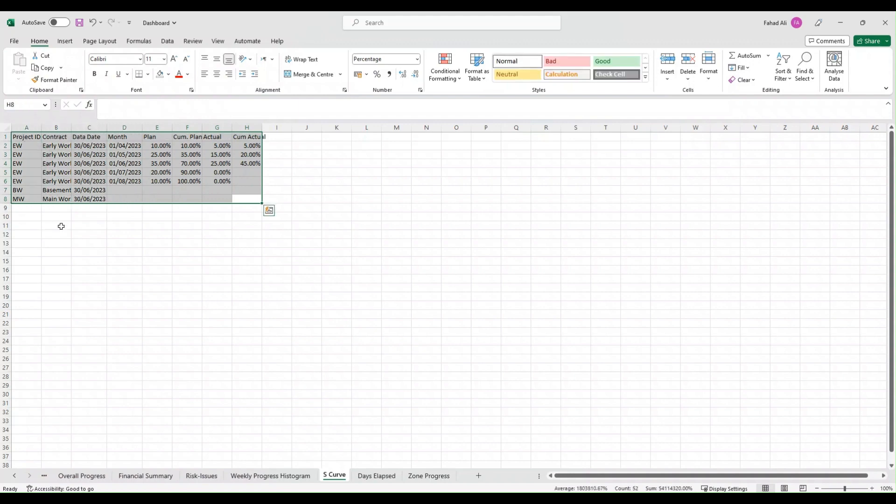
left_click(56, 224)
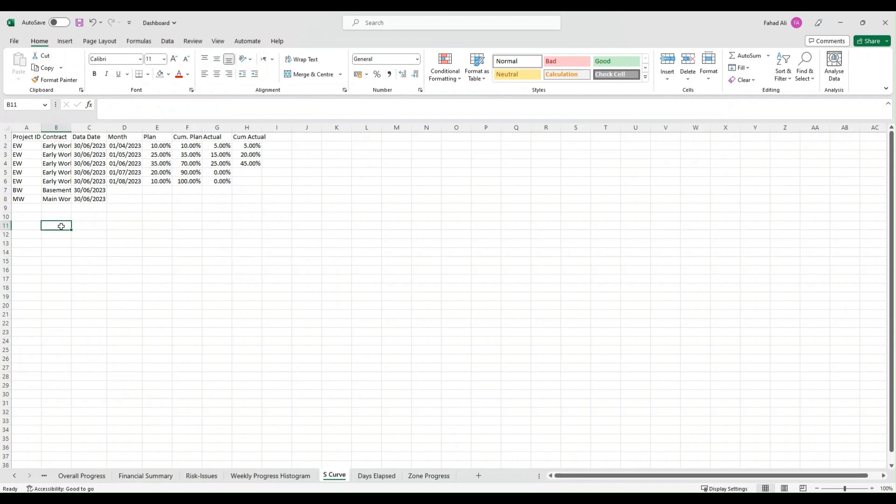
mouse_move(66, 231)
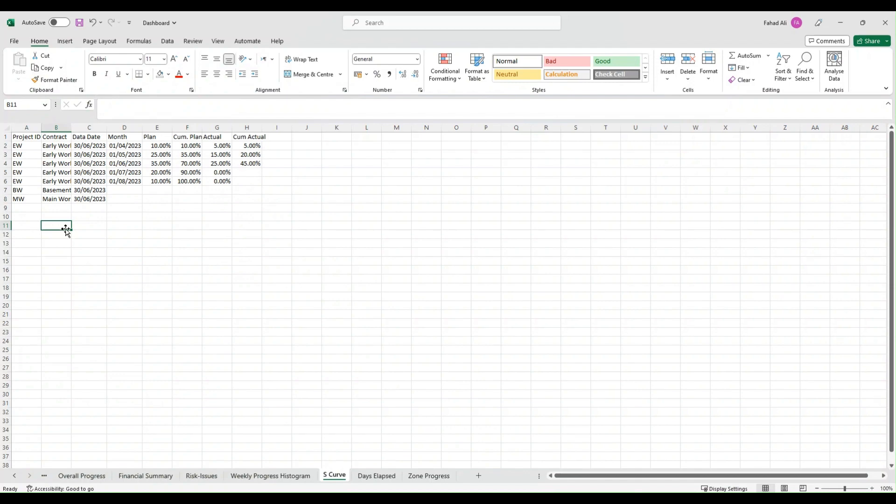
mouse_move(83, 234)
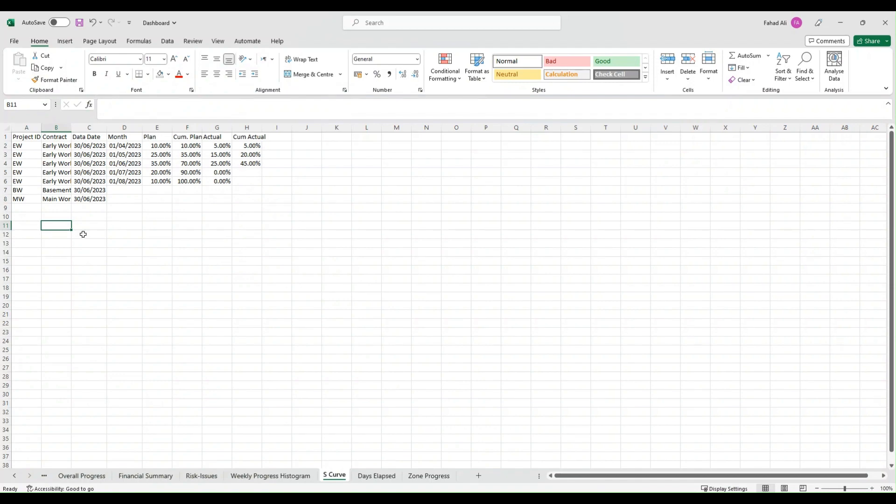
left_click_drag(26, 137, 26, 205)
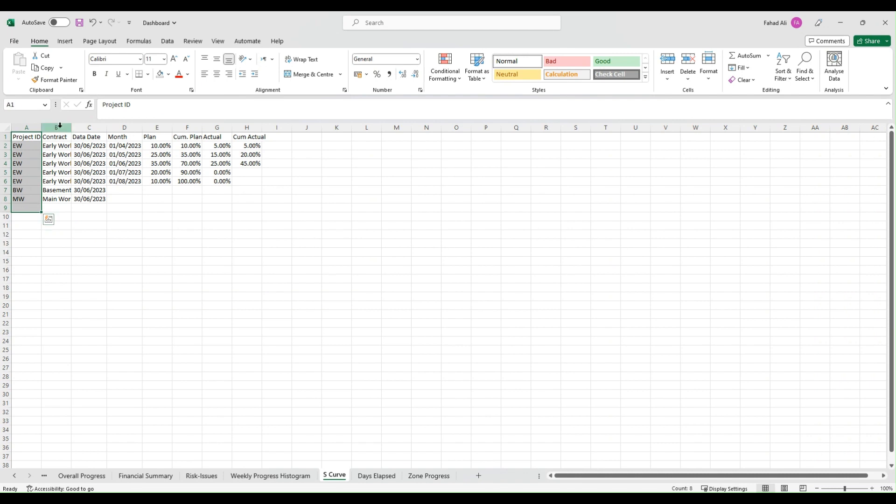
left_click(55, 127)
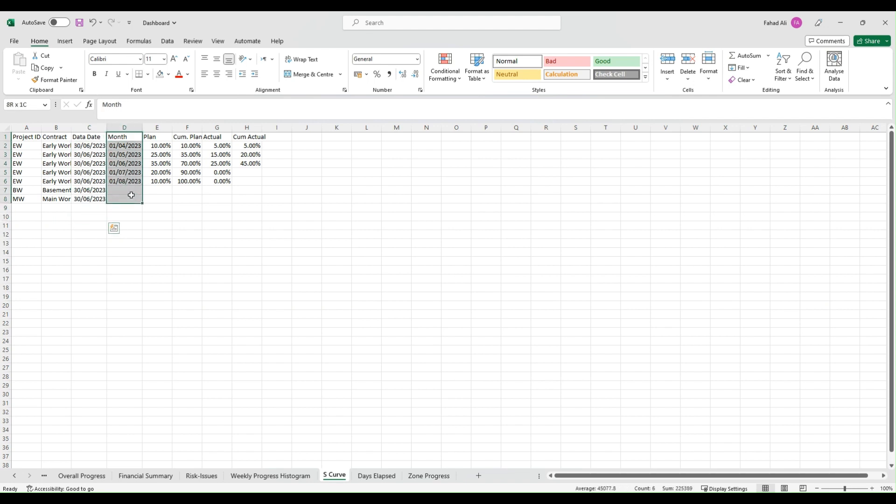
left_click(125, 145)
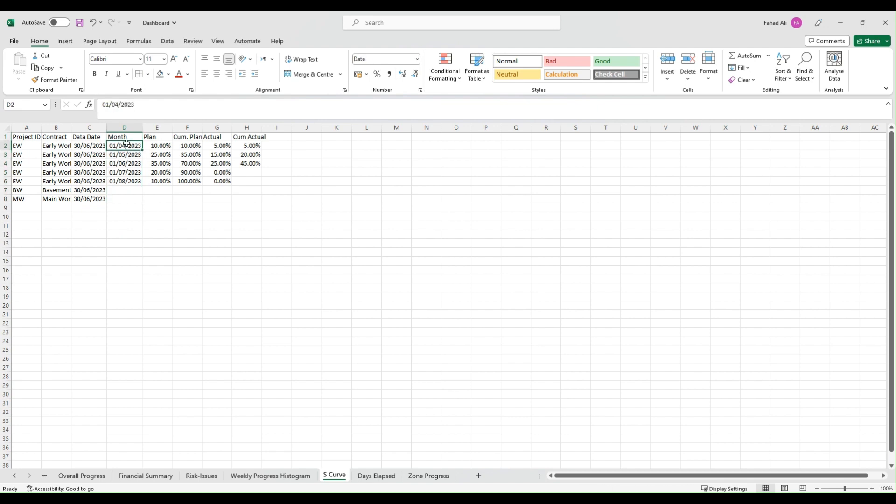
mouse_move(123, 204)
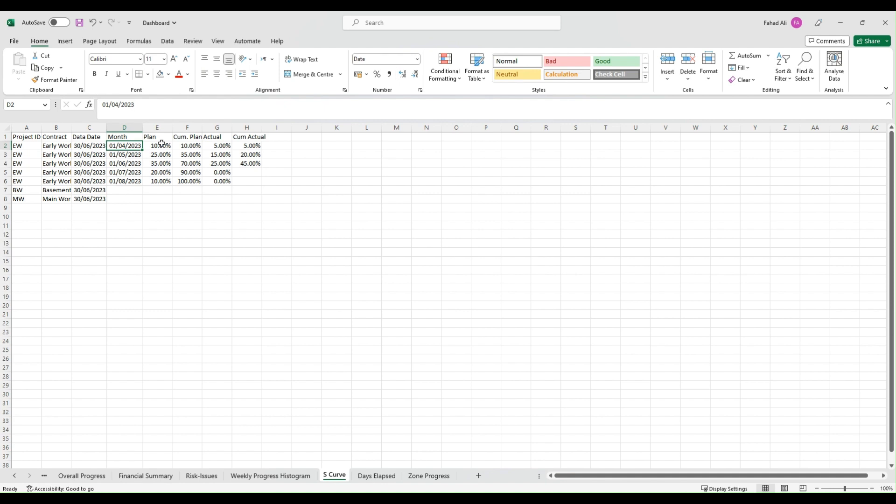
left_click_drag(157, 145, 157, 207)
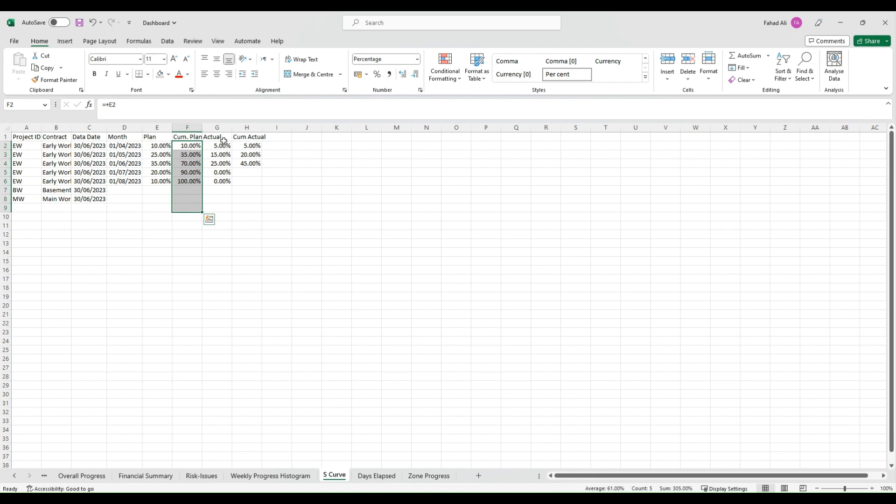
left_click(216, 137)
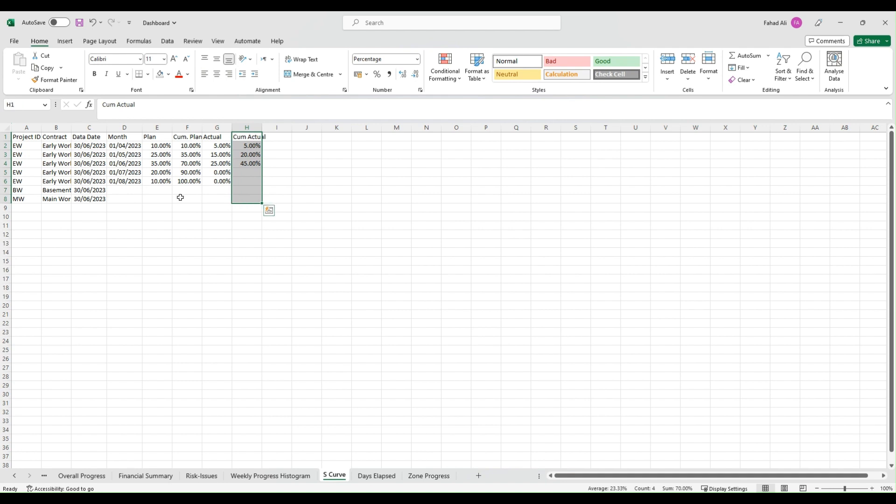
mouse_move(166, 198)
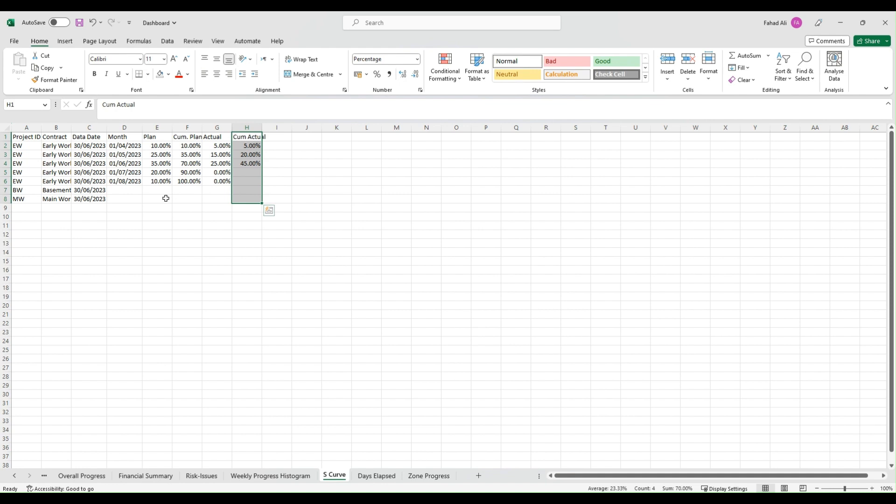
left_click(156, 198)
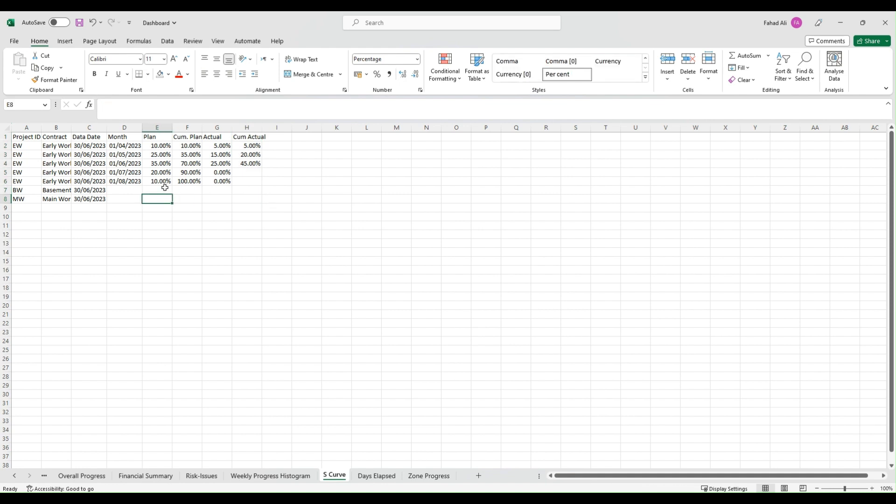
mouse_move(173, 190)
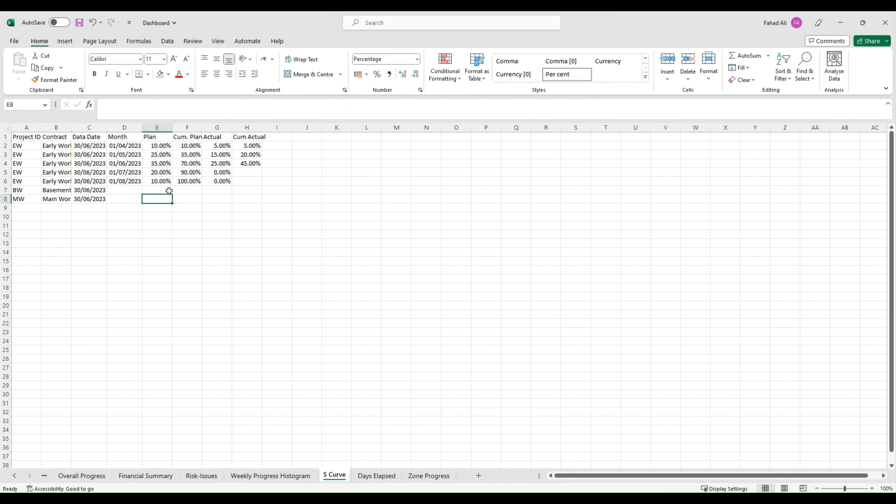
left_click(157, 190)
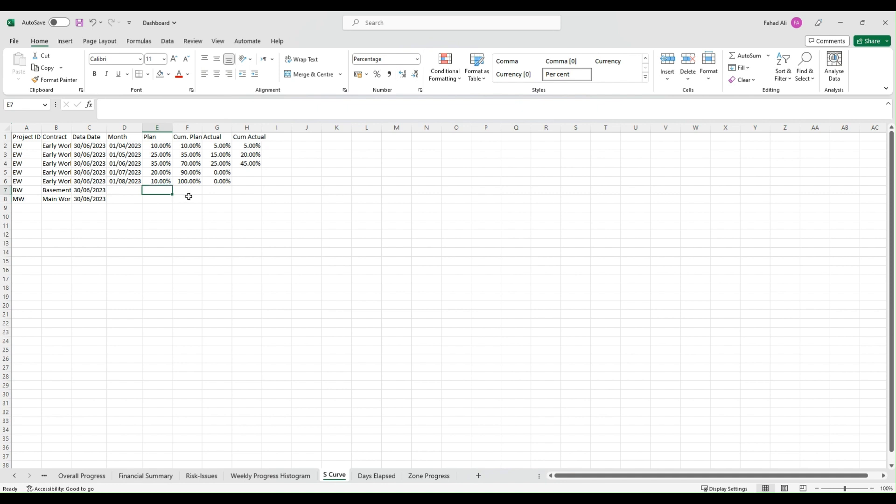
mouse_move(334, 479)
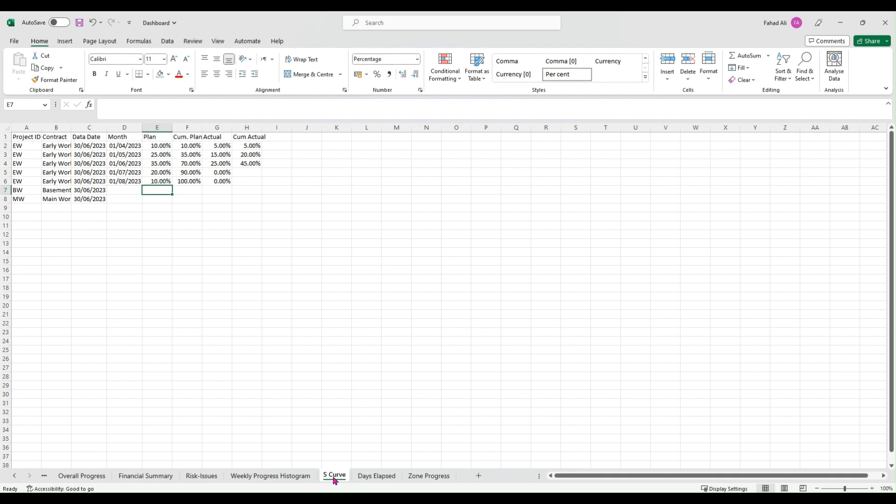
left_click_drag(89, 163, 277, 207)
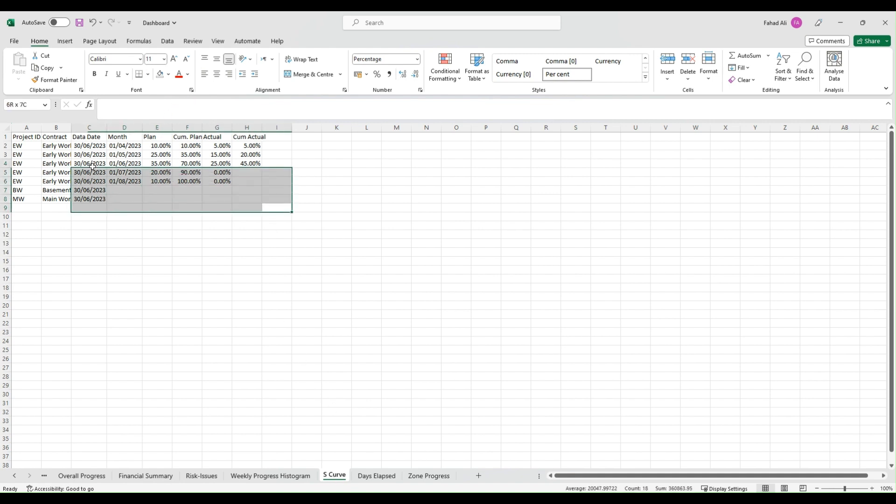
left_click(157, 190)
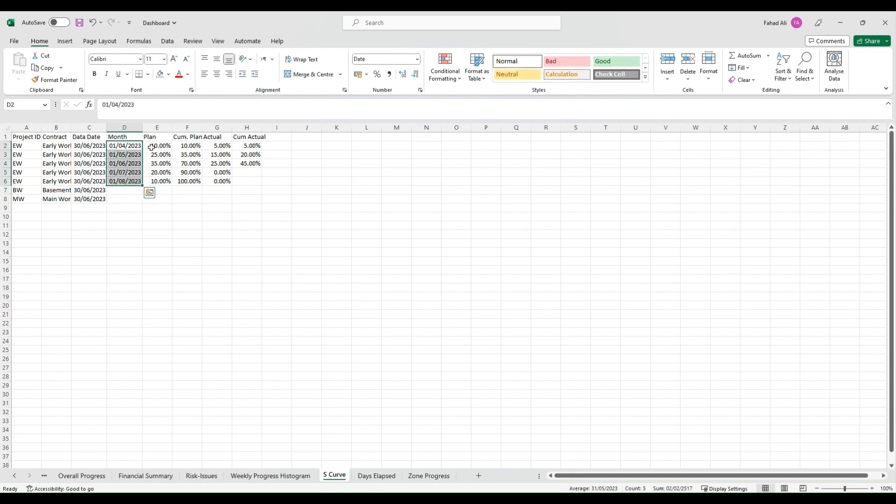
left_click(187, 137)
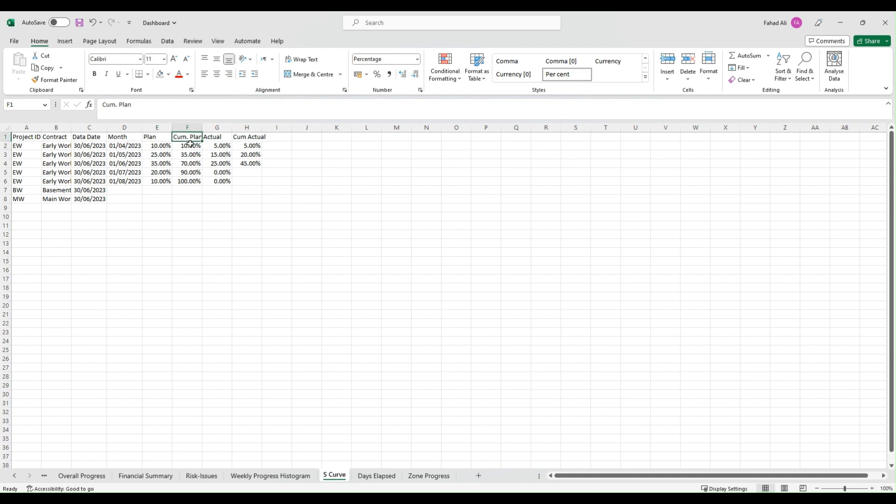
left_click(247, 145)
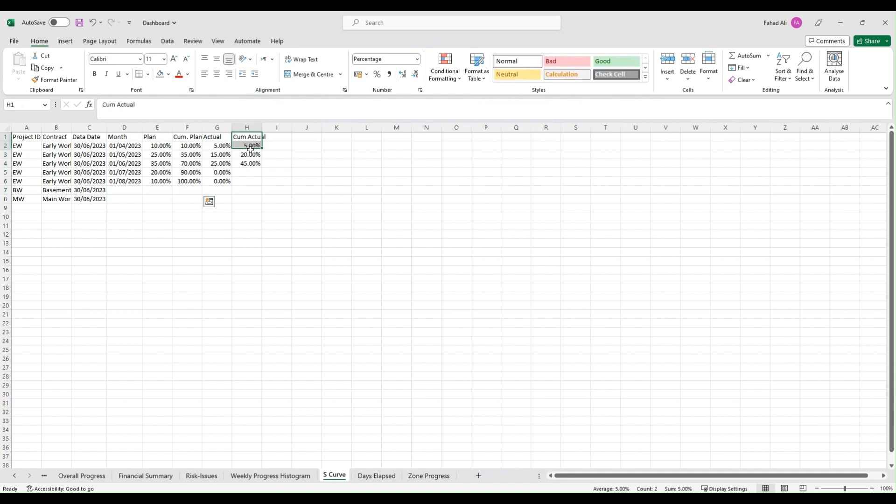
left_click_drag(246, 145, 246, 162)
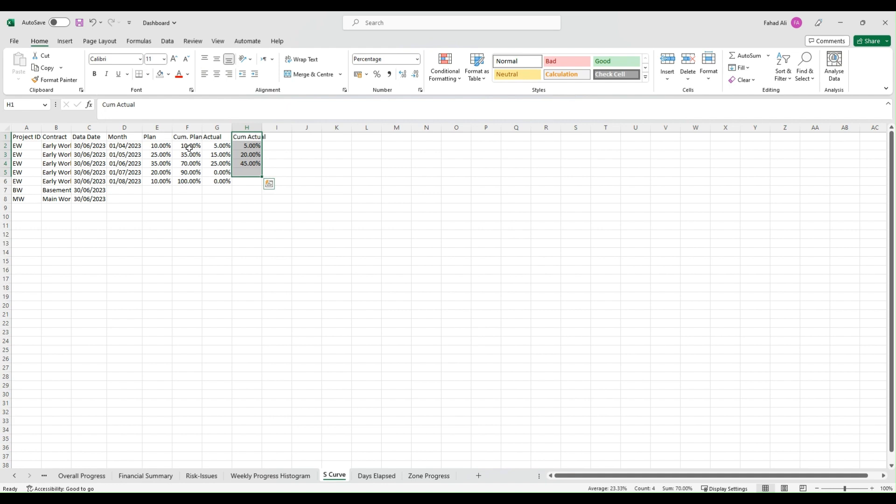
left_click(306, 207)
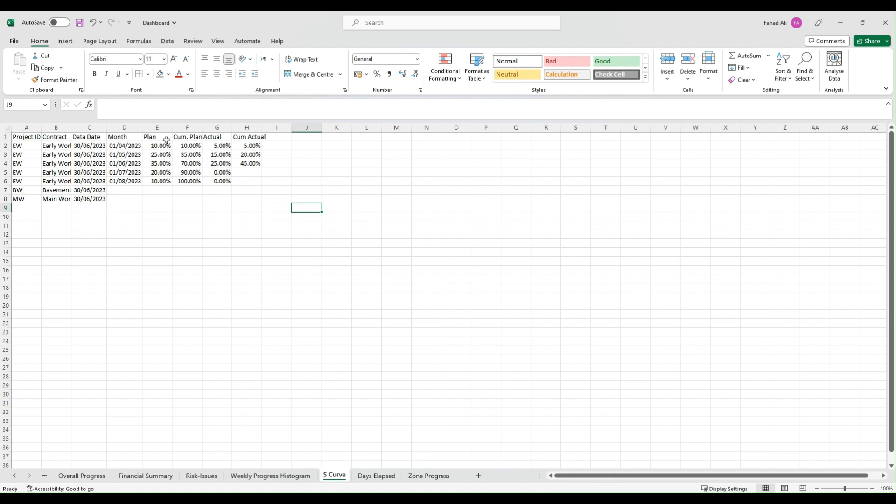
left_click(157, 127)
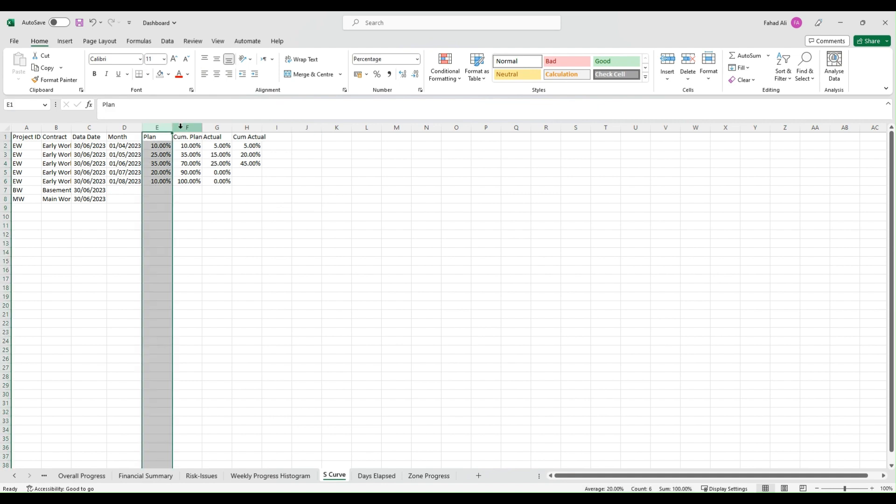
left_click(216, 127)
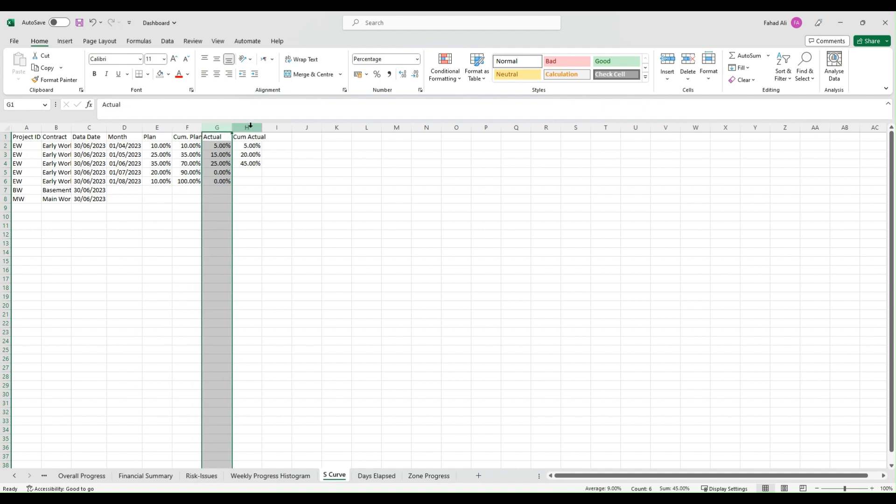
left_click(246, 127)
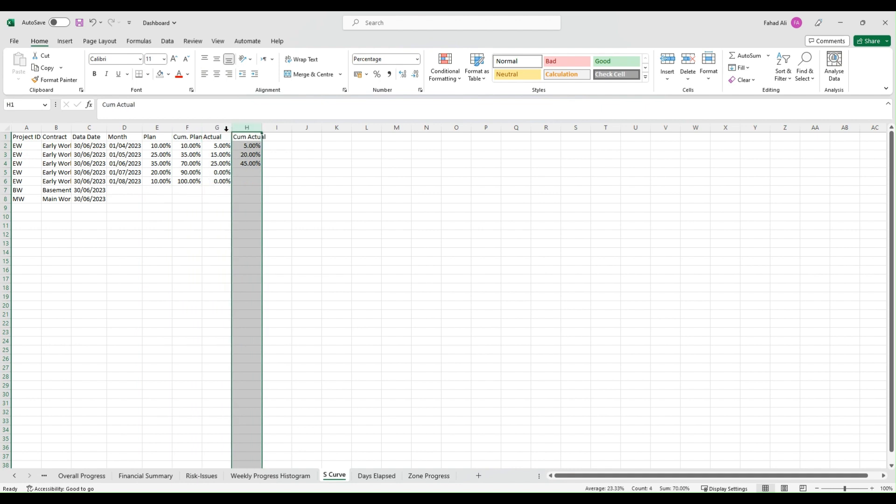
left_click(186, 127)
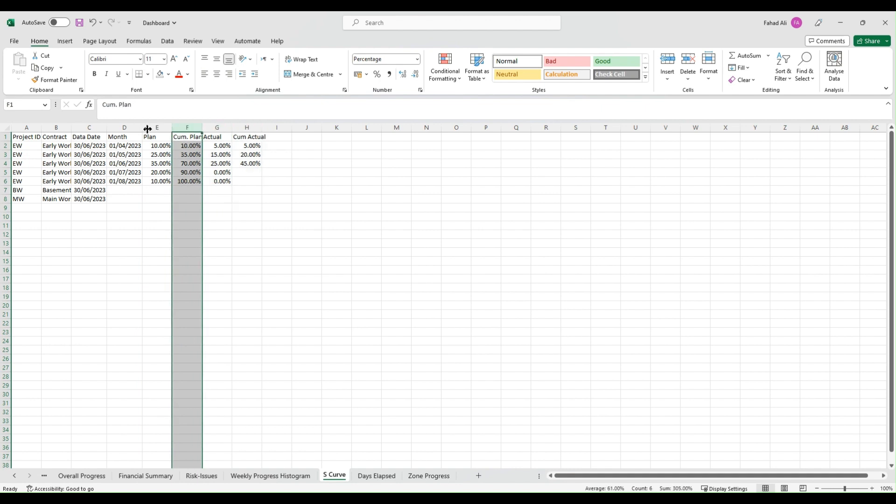
left_click(124, 127)
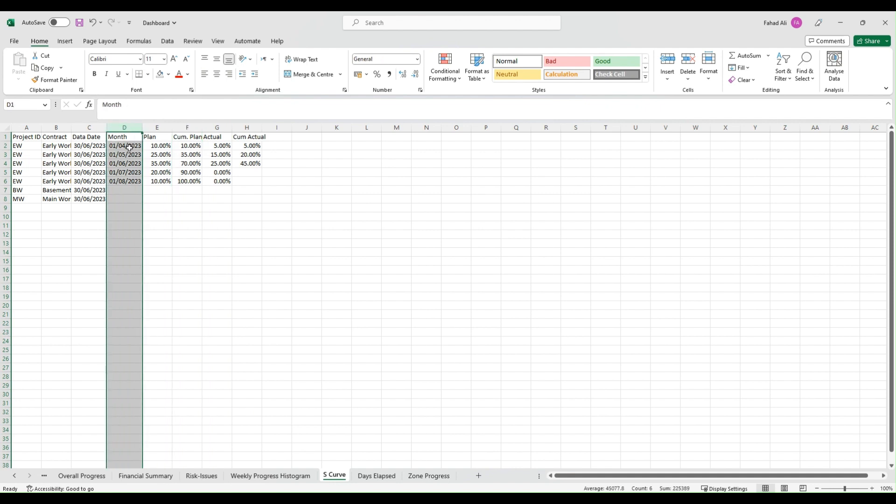
left_click(217, 296)
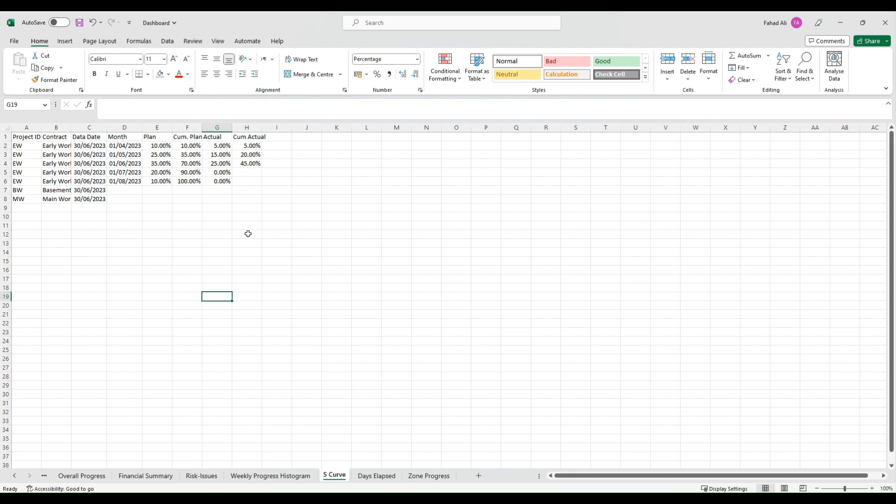
mouse_move(176, 242)
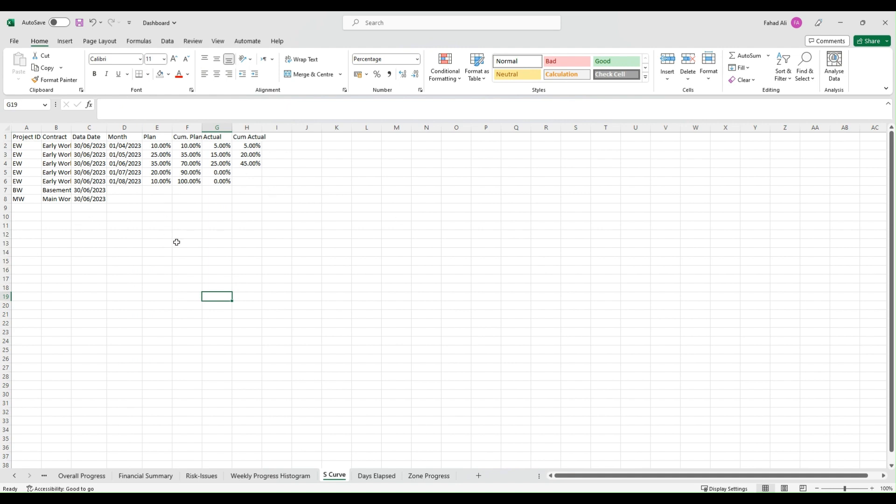
mouse_move(188, 234)
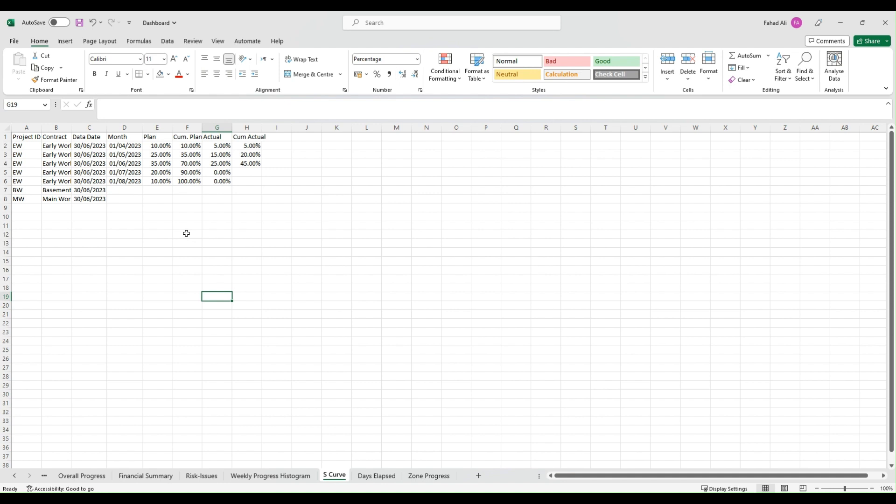
mouse_move(201, 235)
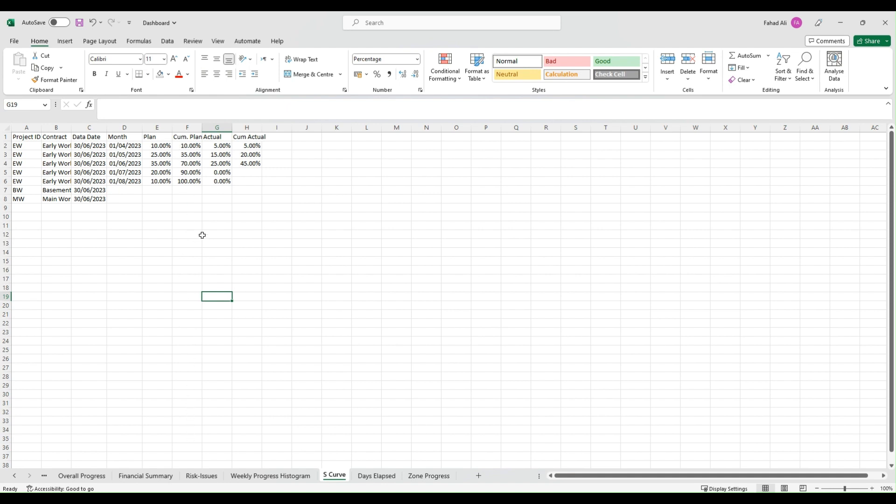
mouse_move(215, 243)
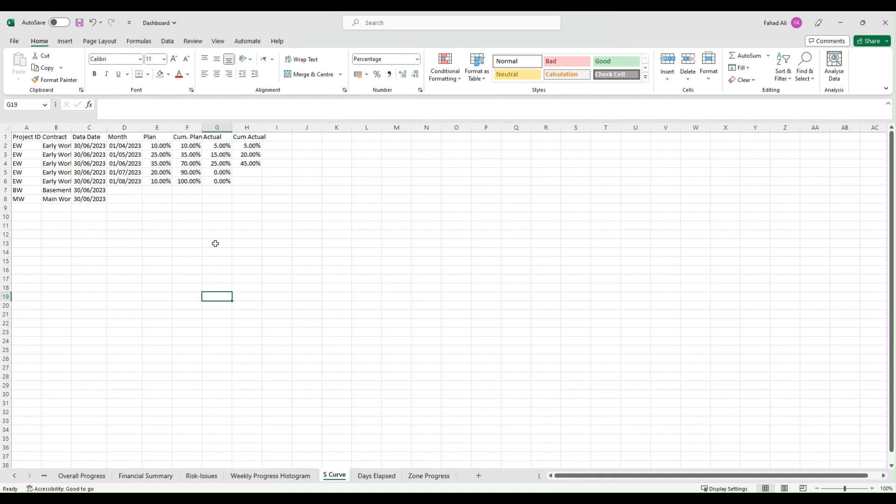
mouse_move(204, 240)
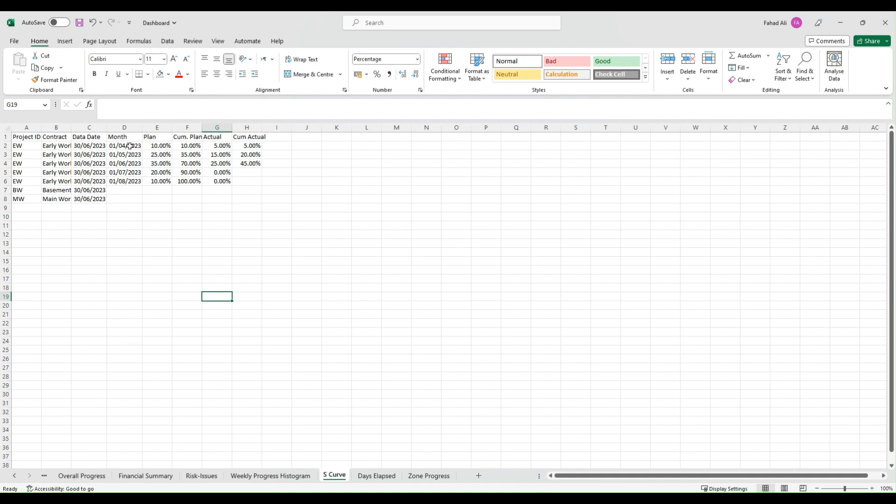
left_click(124, 163)
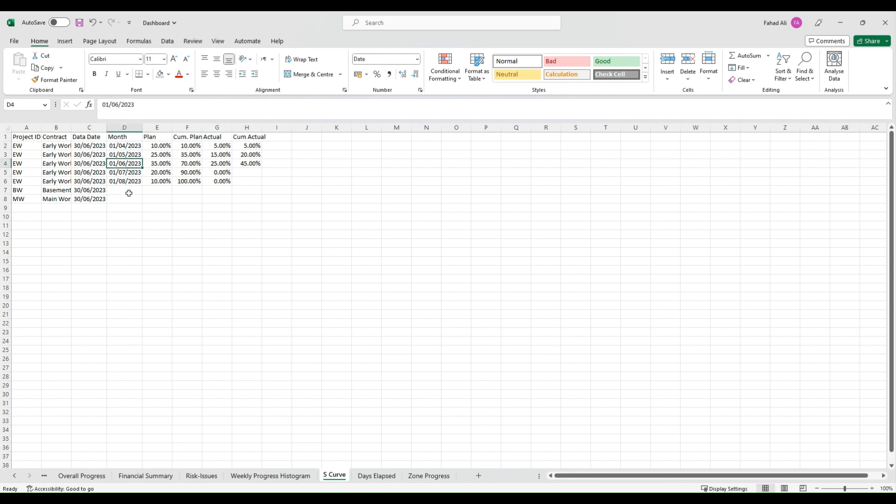
mouse_move(257, 226)
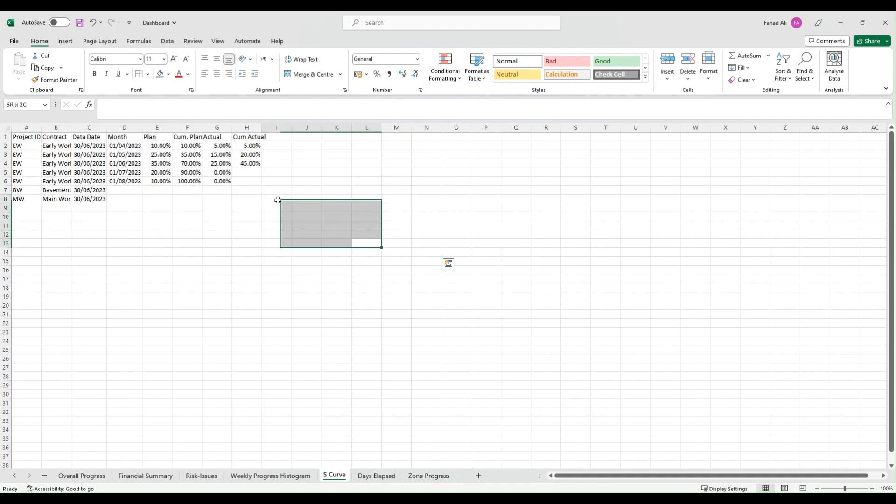
left_click(397, 314)
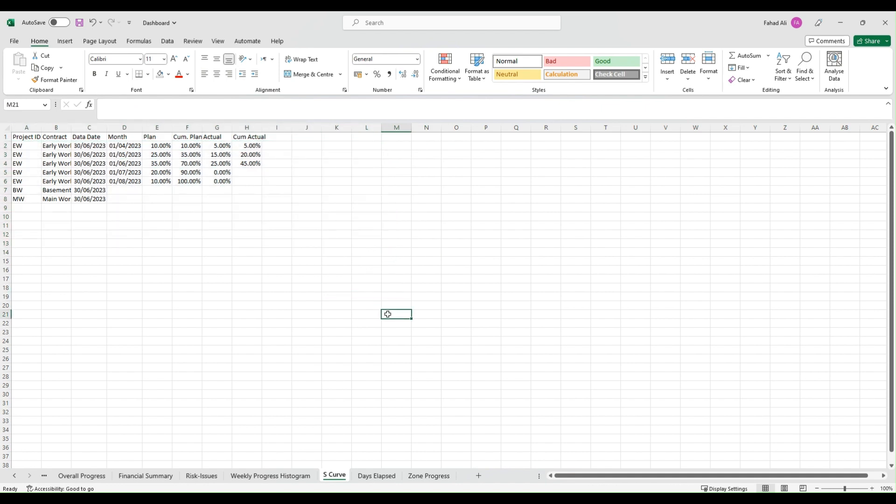
mouse_move(384, 255)
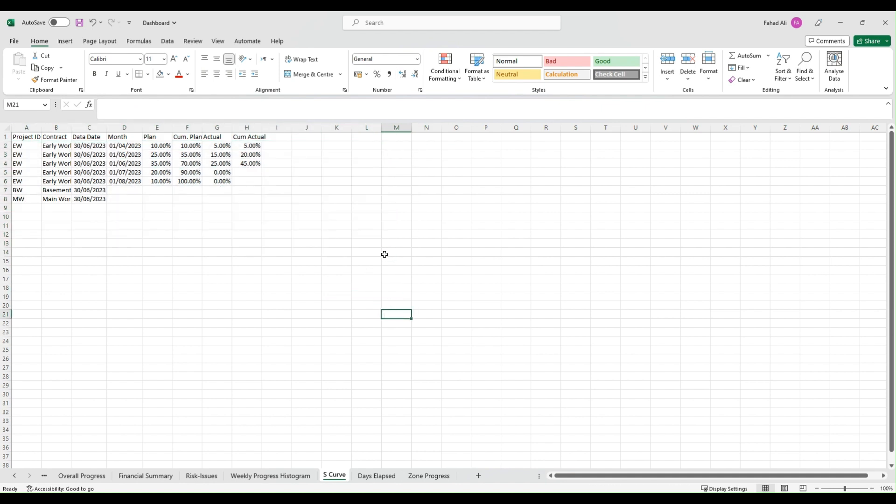